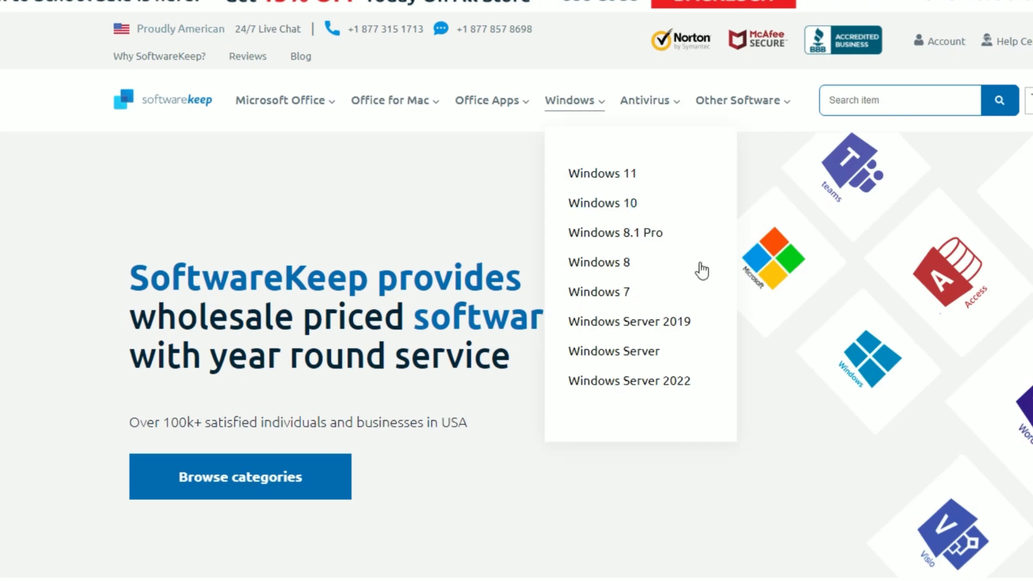
mouse_move(613, 233)
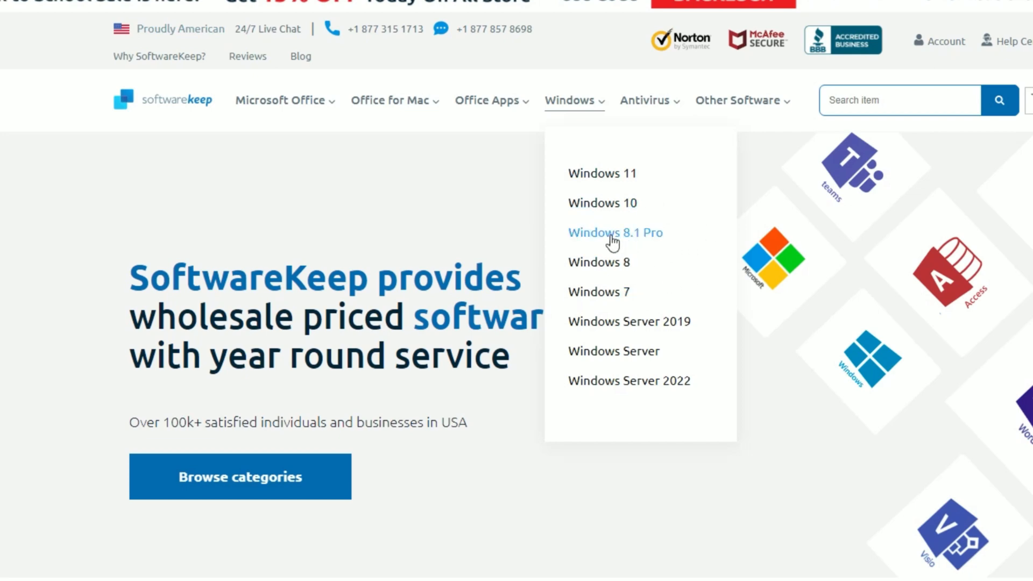
mouse_move(316, 118)
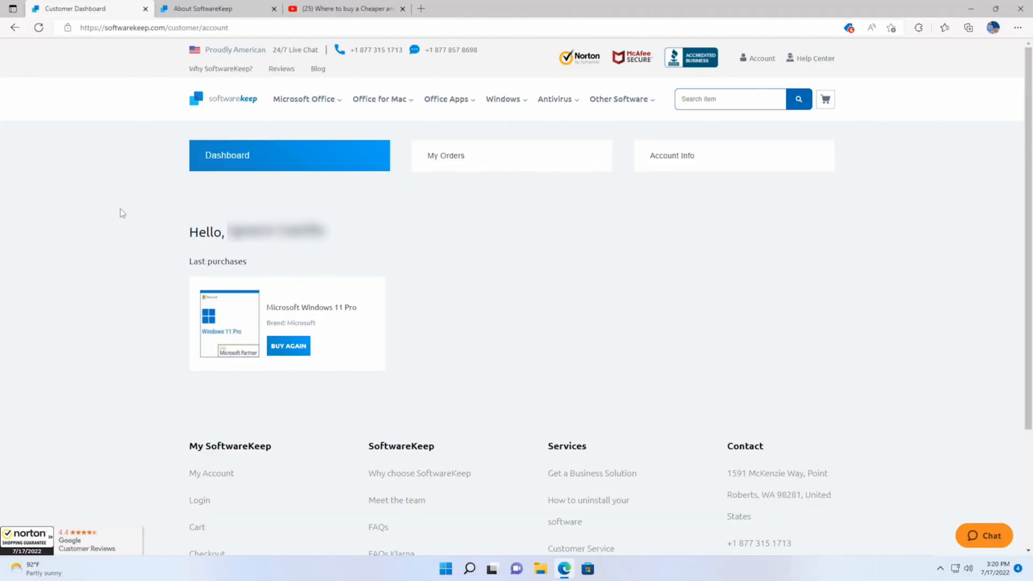
mouse_move(285, 292)
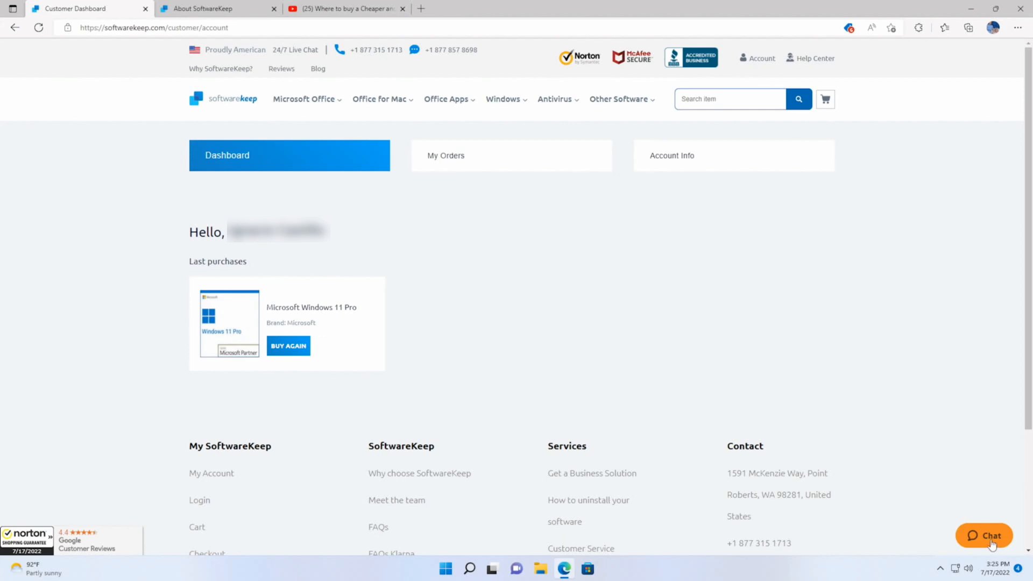
Open the support chat form and select its Name field and Message box.
left_click(984, 536)
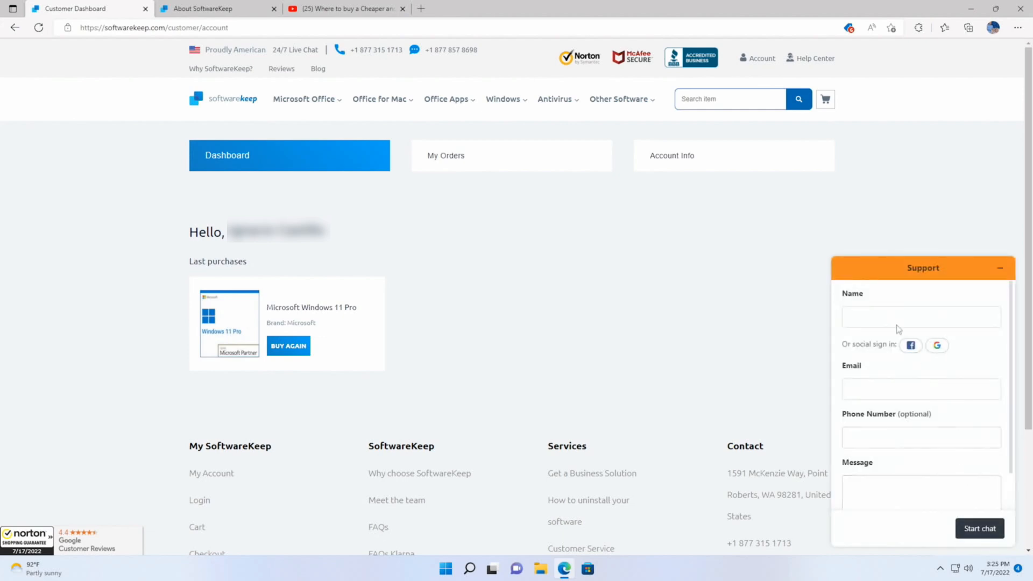
left_click(921, 388)
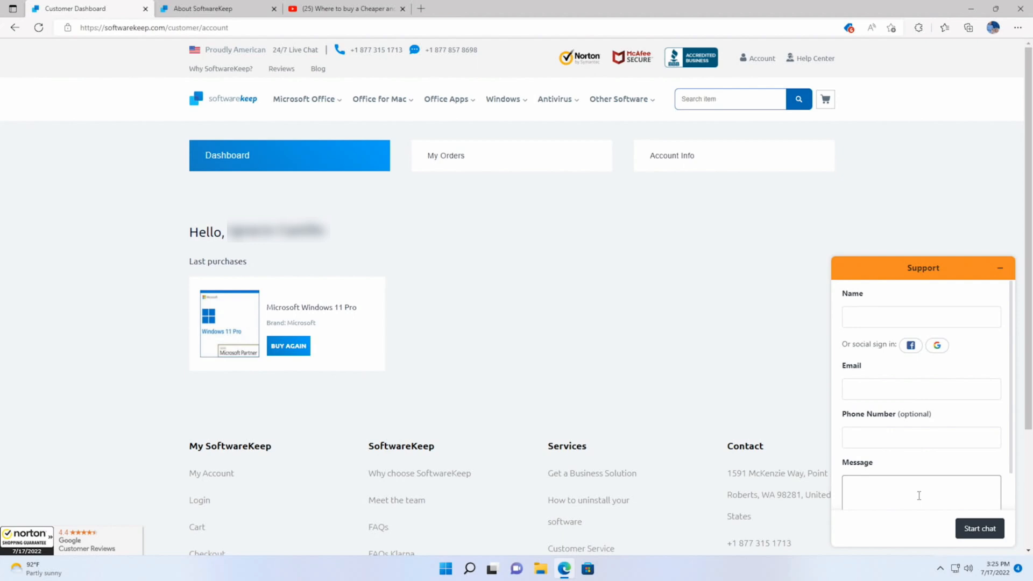
left_click(303, 99)
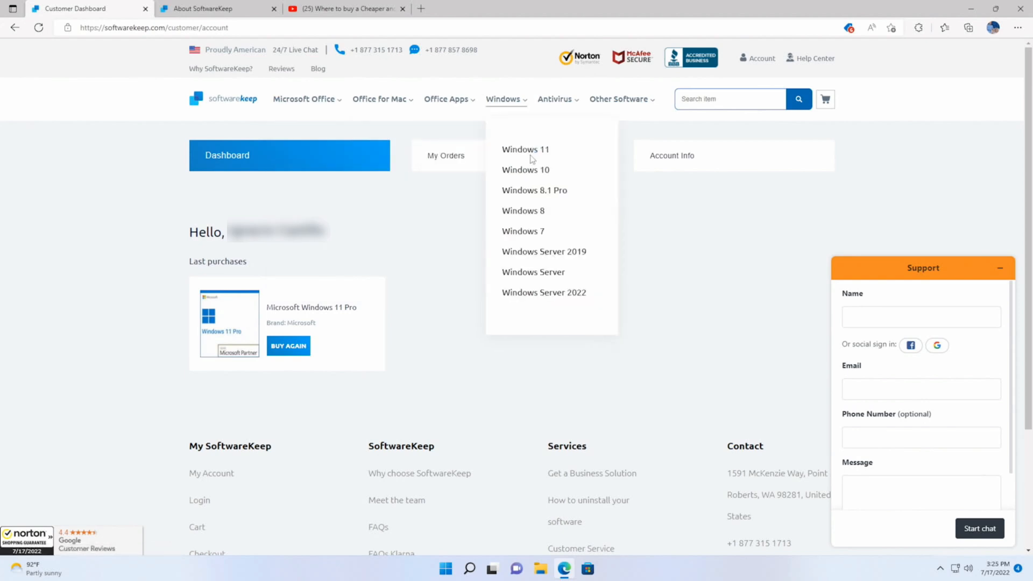
mouse_move(527, 252)
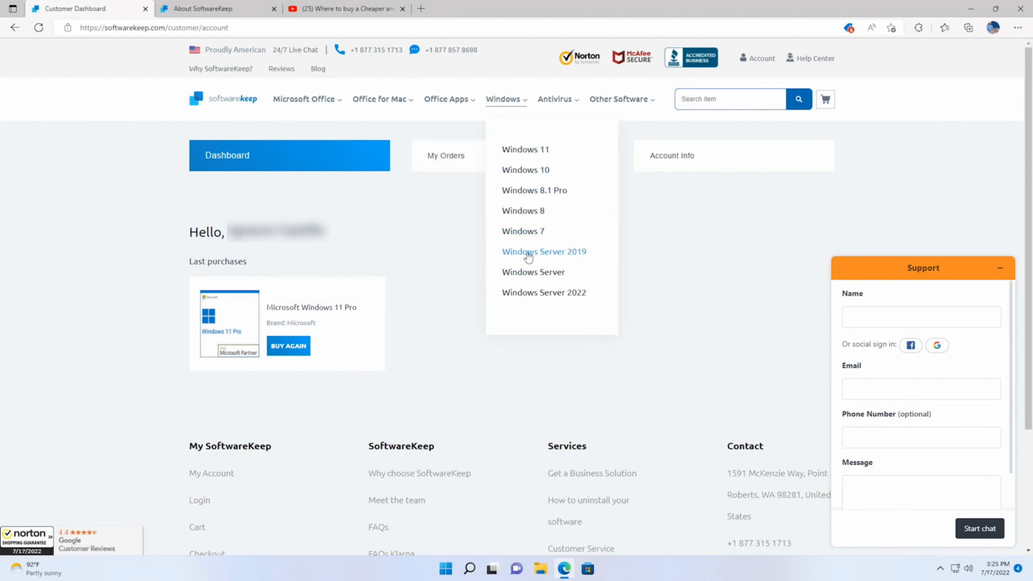
mouse_move(553, 267)
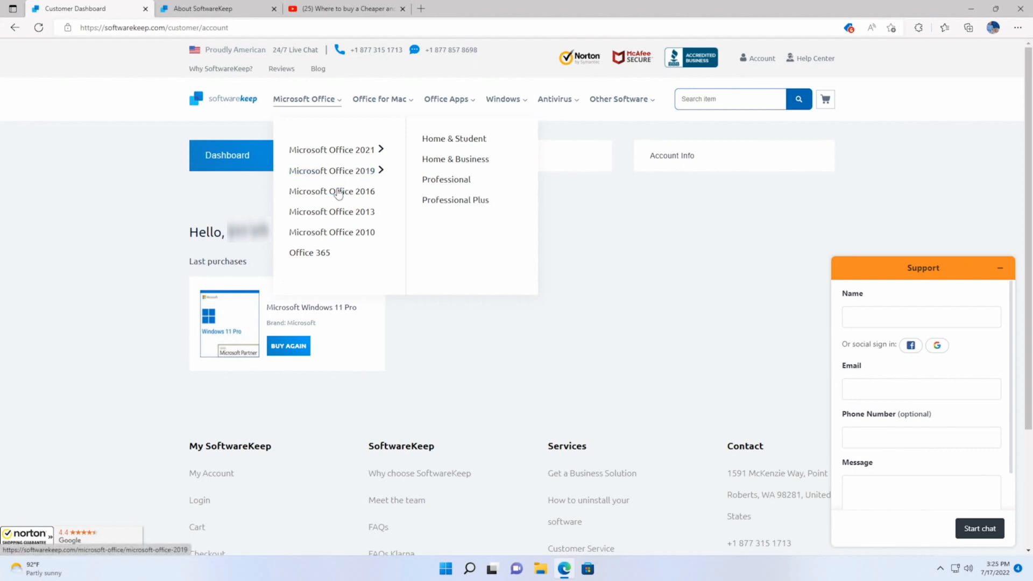
mouse_move(316, 255)
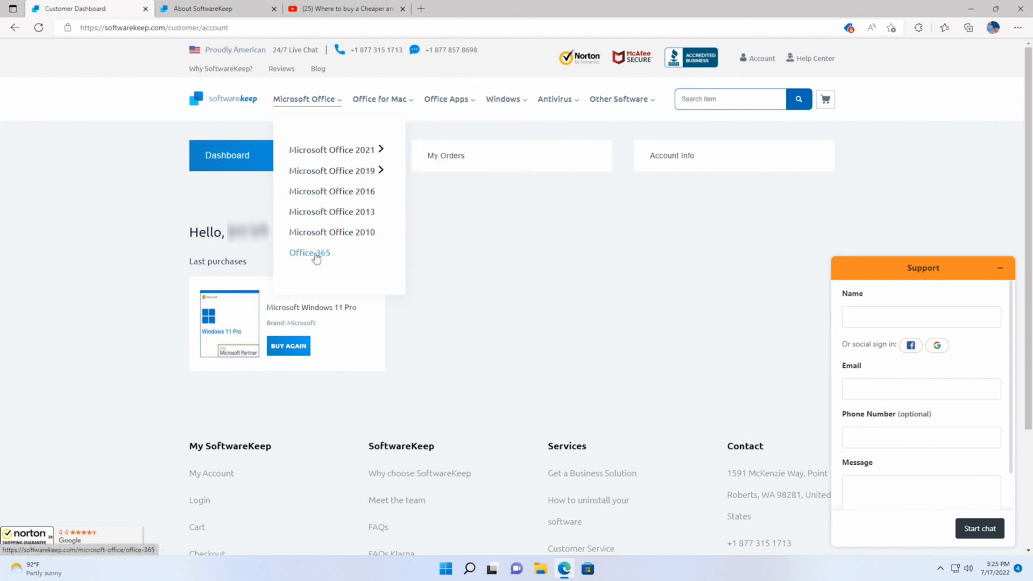